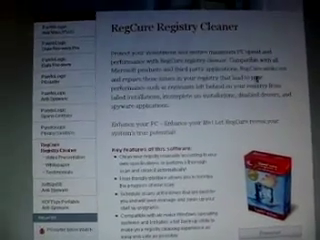
{"action": "scroll", "scroll_direction": "down", "scroll_amount": 3}
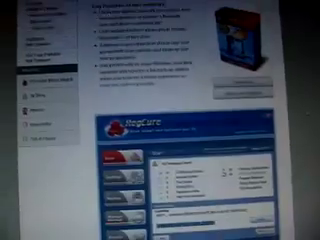